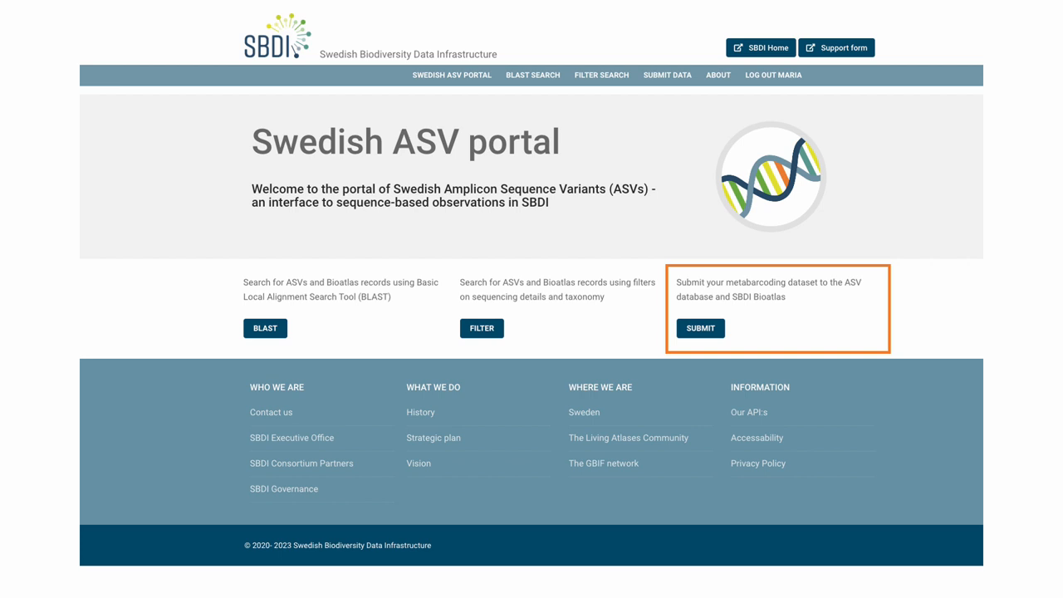
- View the page about submitting a dataset, then return to the portal home
click(702, 329)
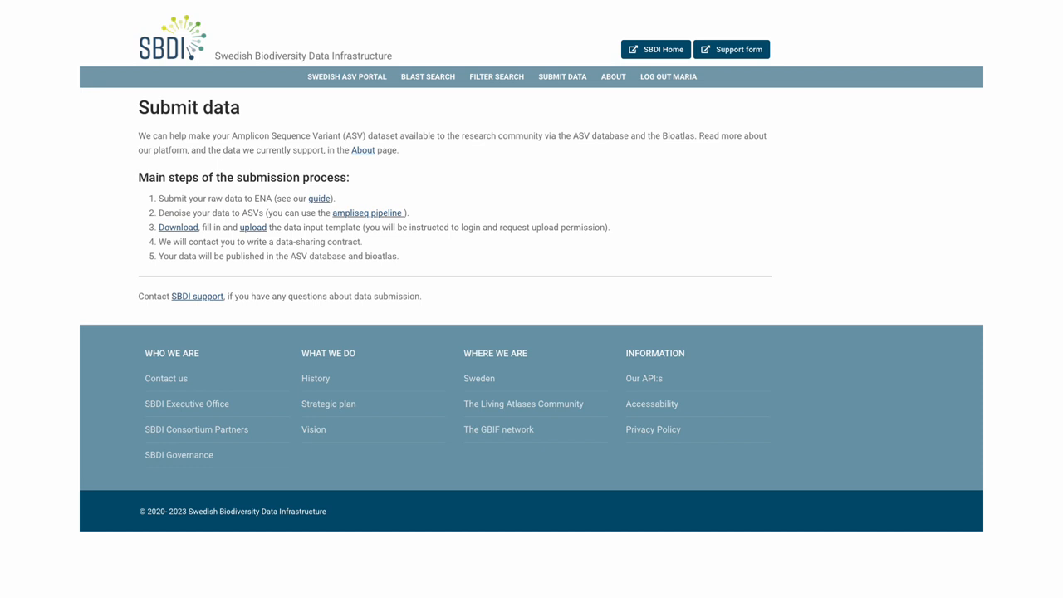
click(346, 76)
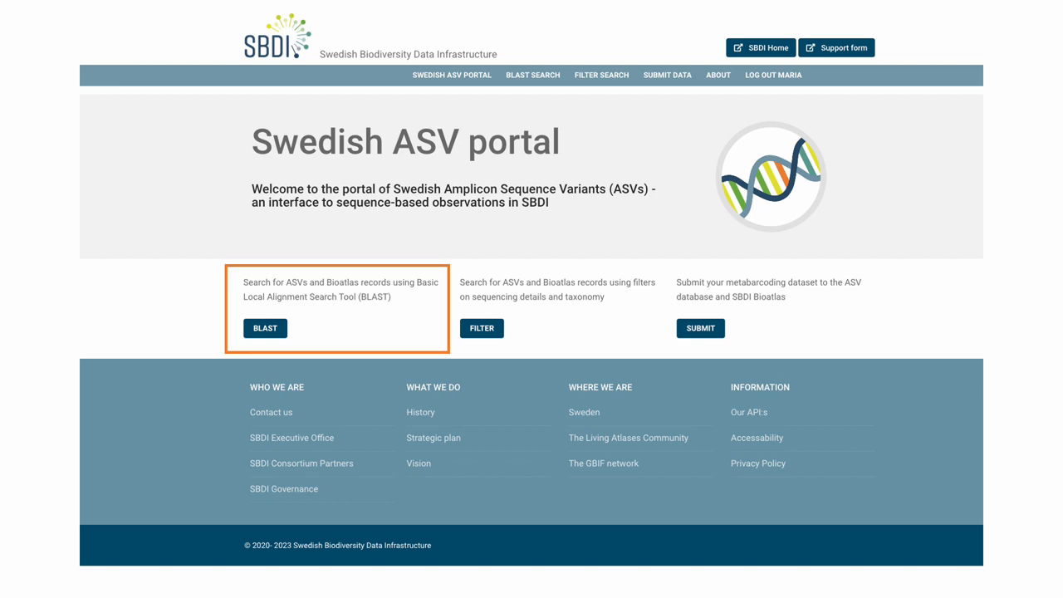
- Run a BLAST search on the two example query sequences with the default 70% identity and 100% coverage
click(266, 329)
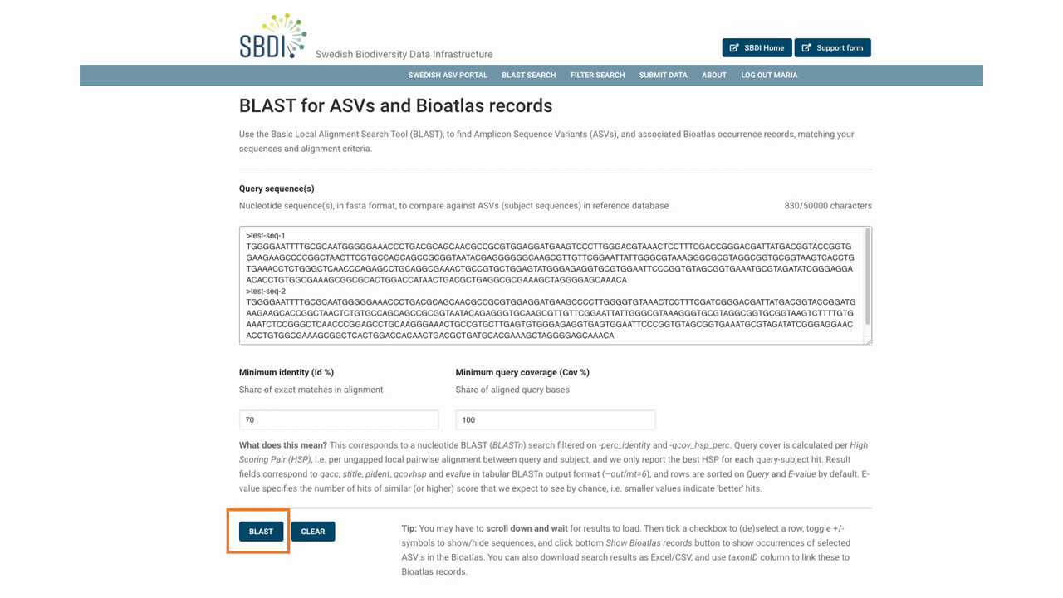
click(261, 531)
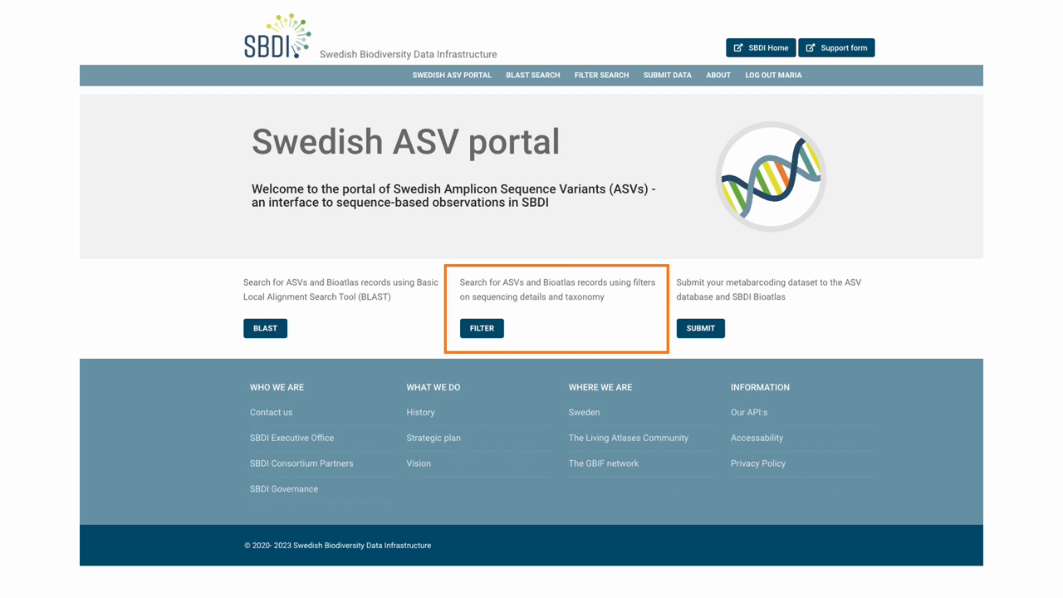
- Bring up the Filter ASVs and Bioatlas records form from the home page
click(481, 329)
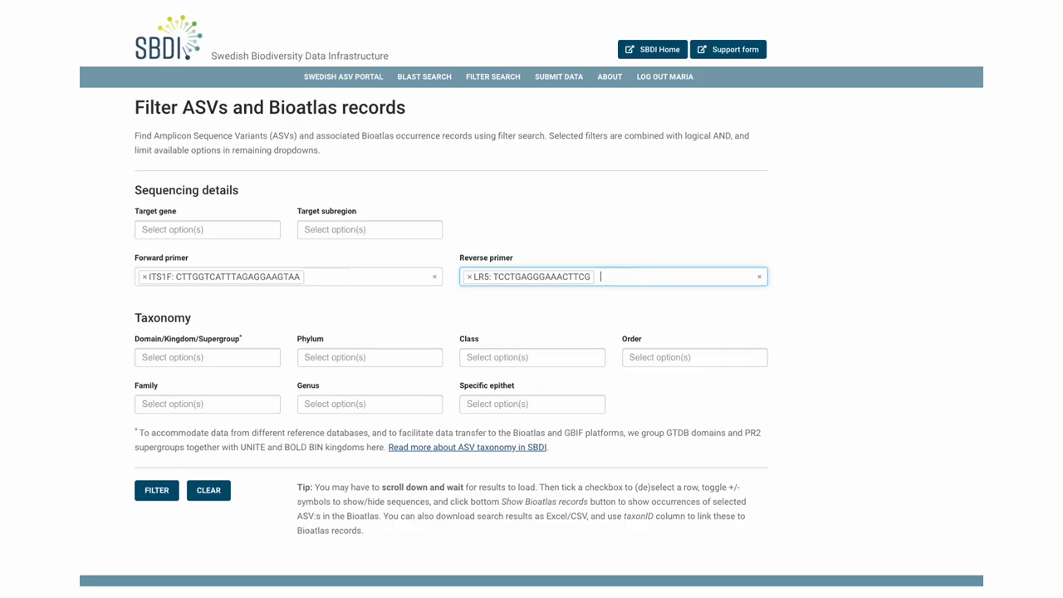